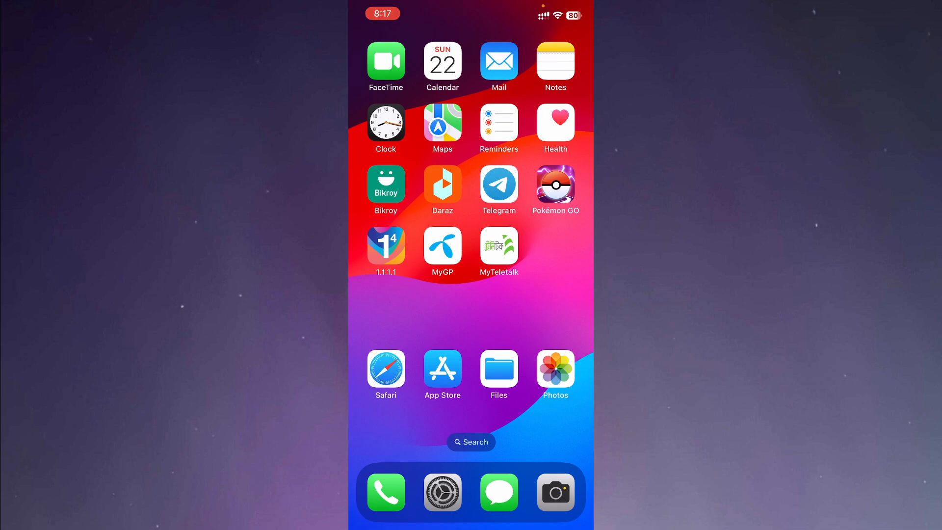
- Launch Safari from the home screen and show the overview of open tabs
left_click(386, 373)
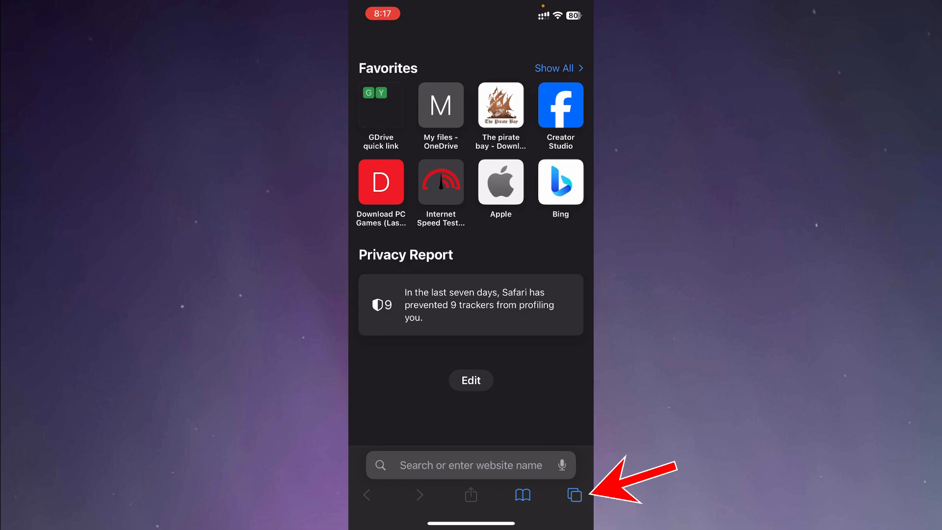
left_click(572, 494)
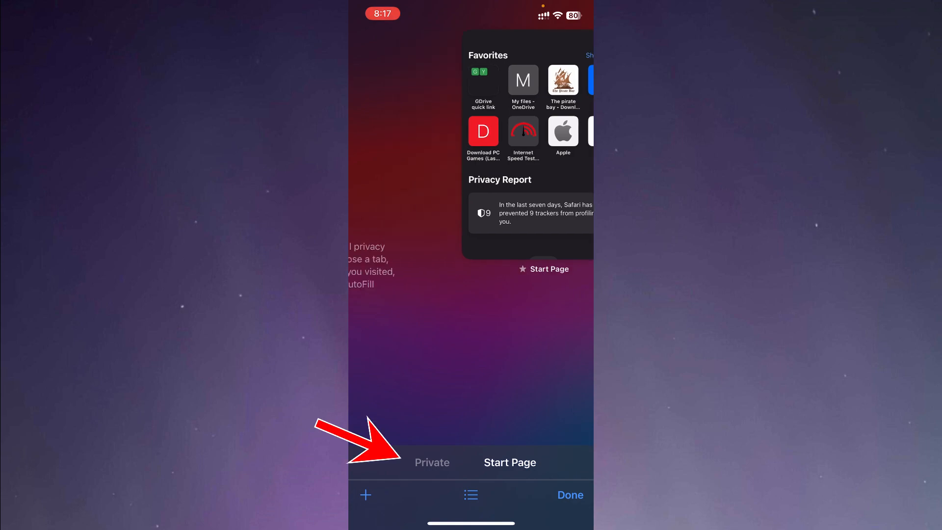
- Switch to the Private tab group, start a new private tab and load apple.com from favourites
left_click(432, 462)
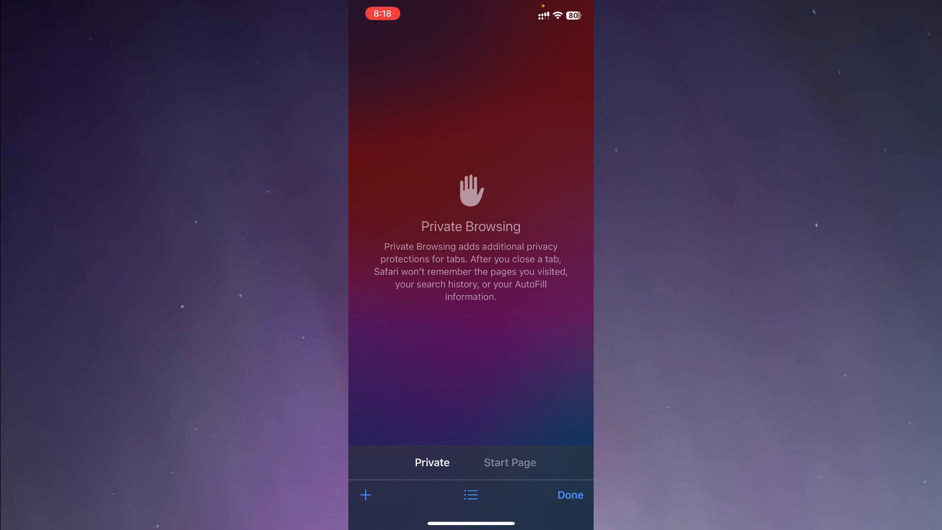
left_click(569, 494)
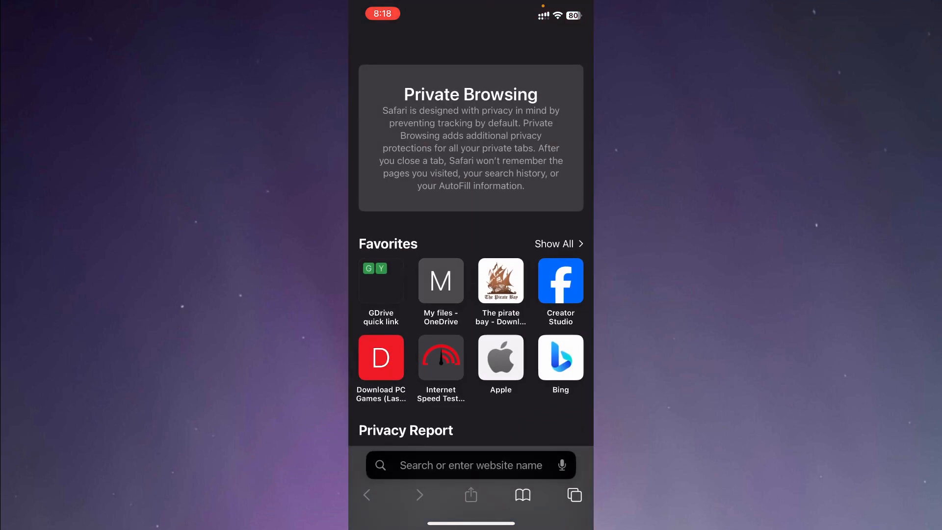
left_click(500, 357)
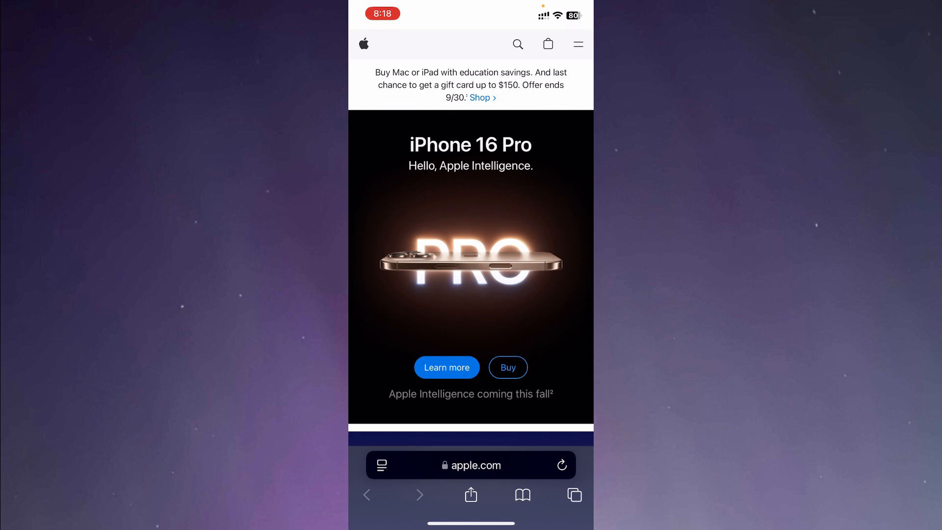
- Flip between the Start Page and Private tab groups in the tab overview
left_click(574, 494)
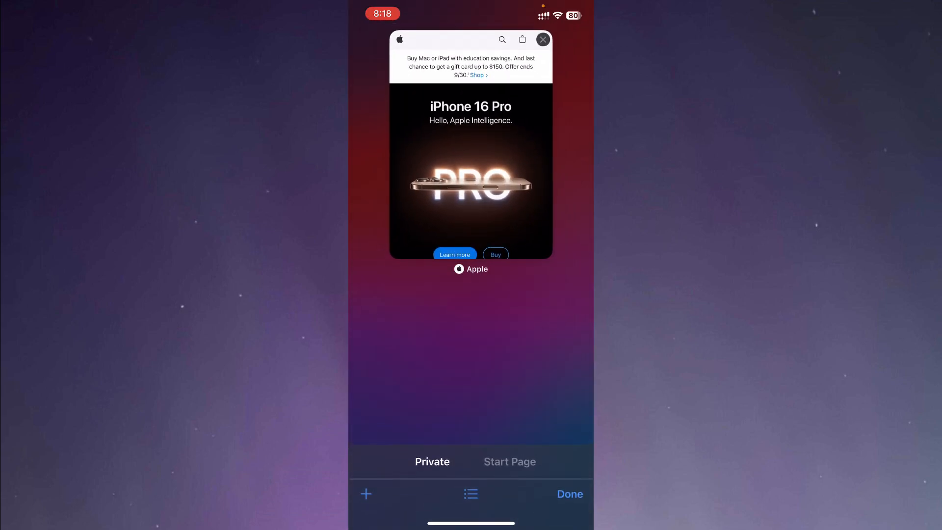
left_click(509, 461)
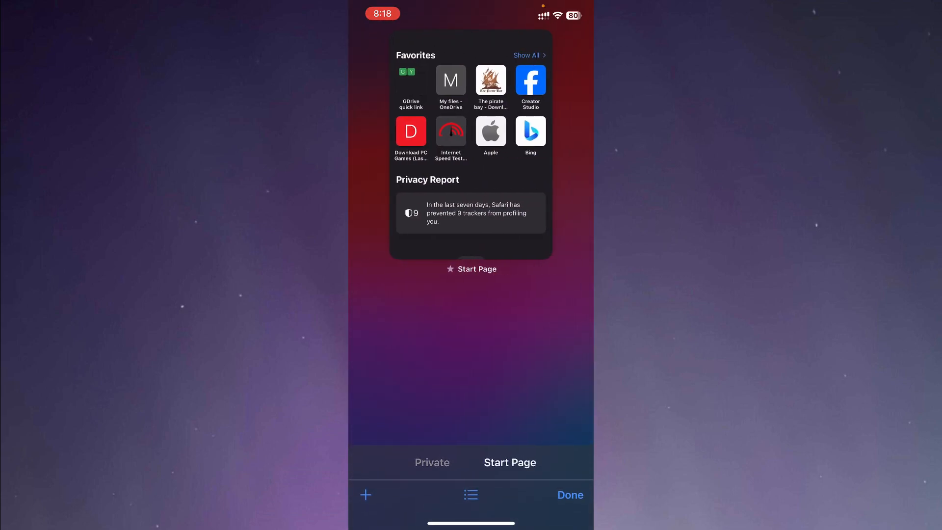
left_click(569, 495)
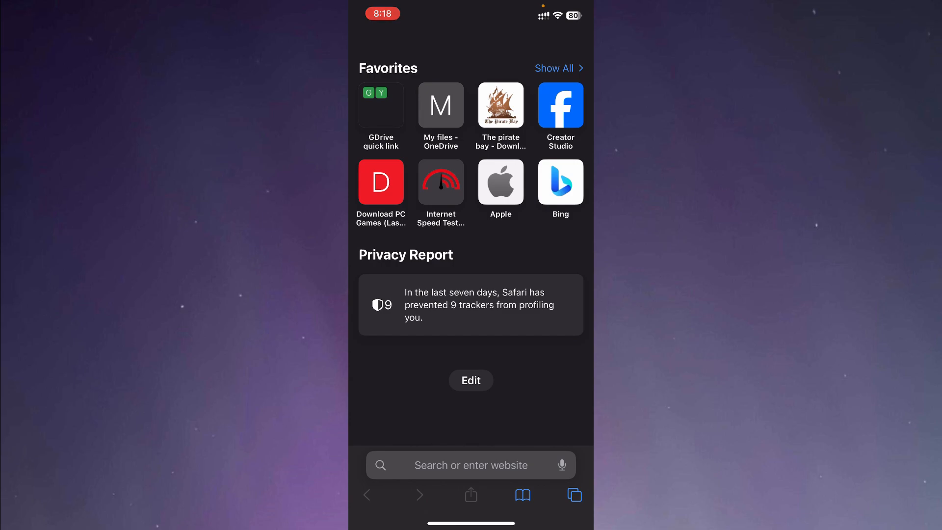
left_click(574, 495)
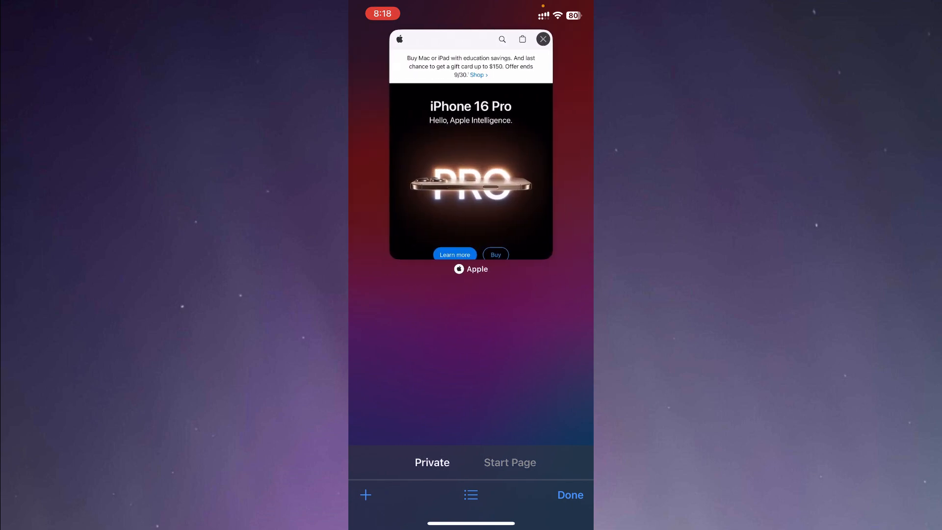
left_click(509, 462)
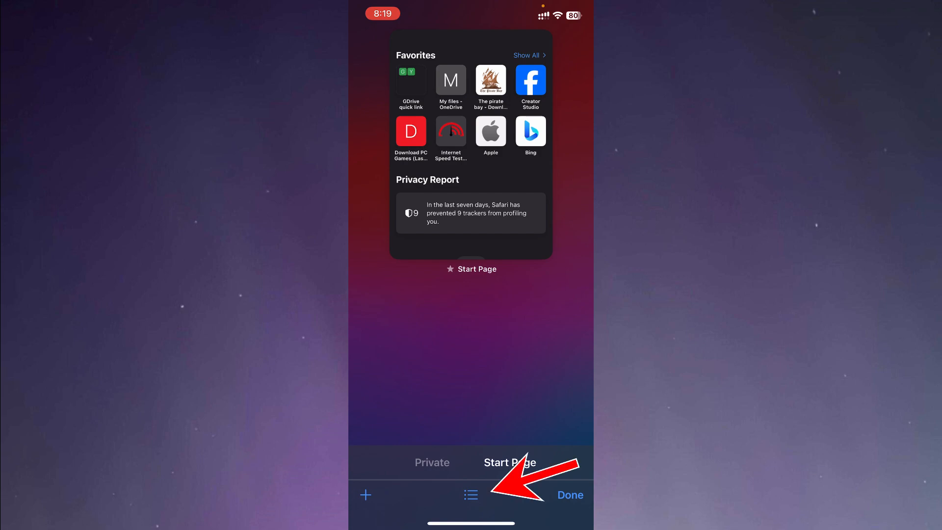
left_click(470, 494)
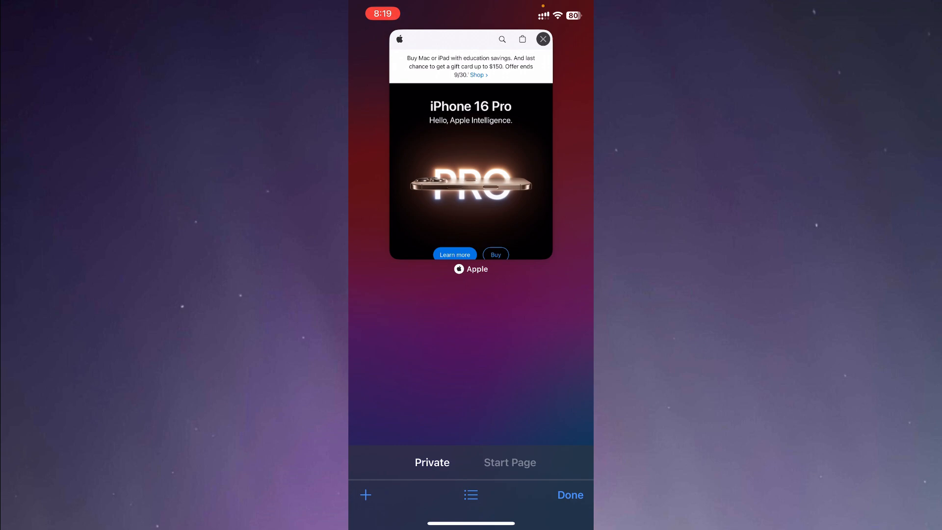
- Close the private Apple tab, leaving the Private group empty
left_click(542, 39)
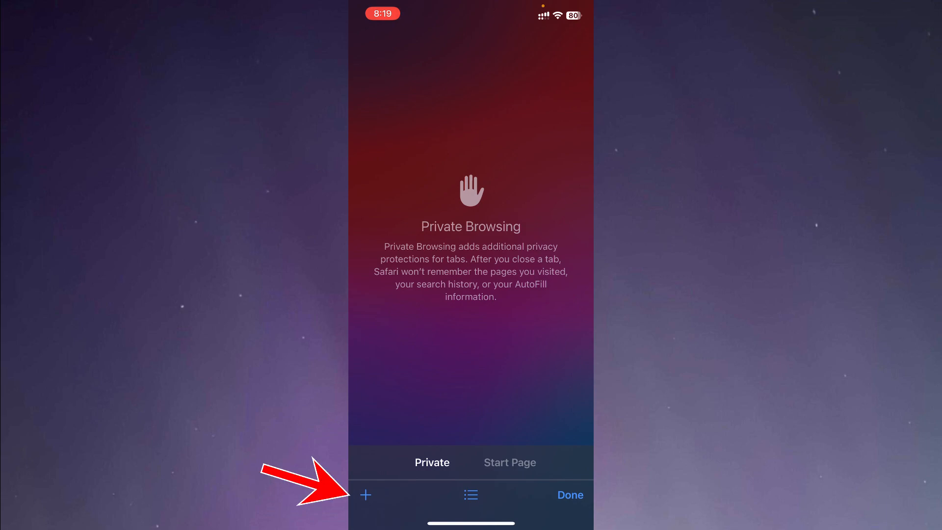
- Leave Safari for the home screen and bring up the iPhone Settings list
left_click(365, 494)
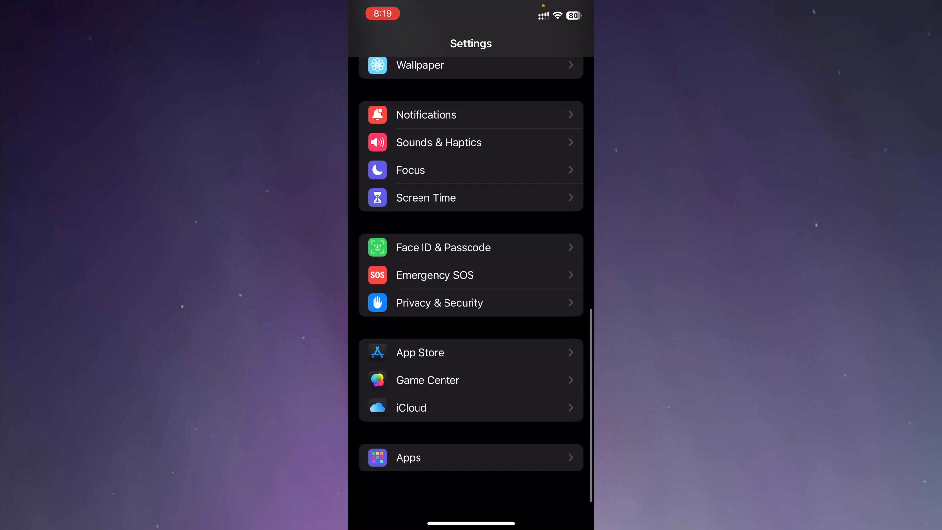
- In Apps > Safari, switch on Require Face ID to Unlock Private Browsing
left_click(469, 457)
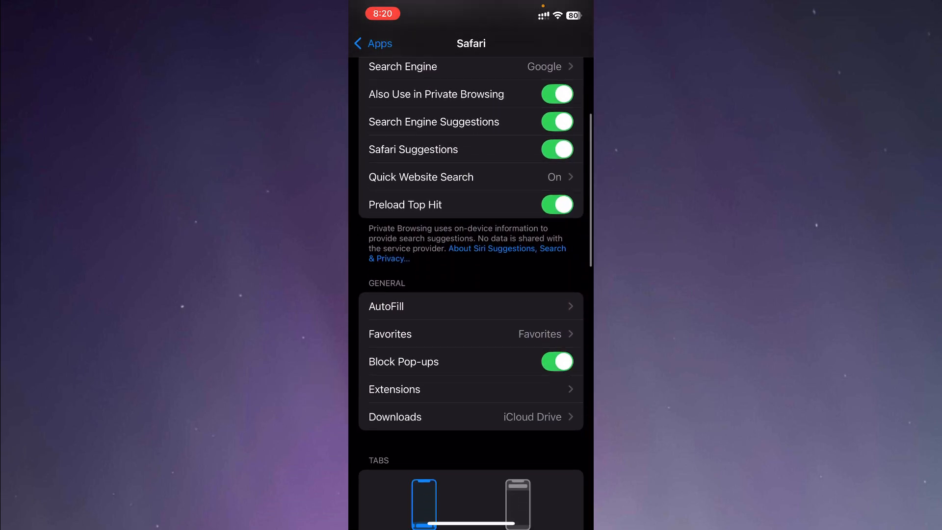
scroll("down", 3)
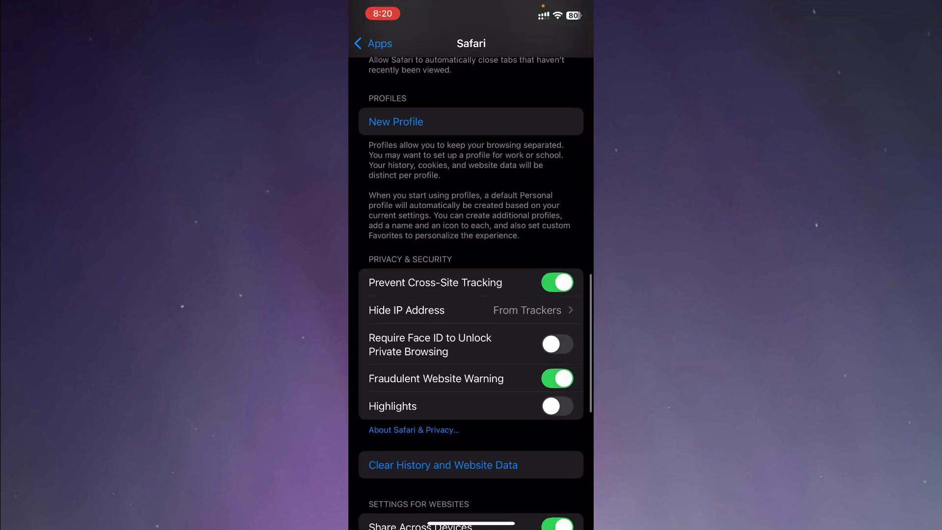
scroll("up", 3)
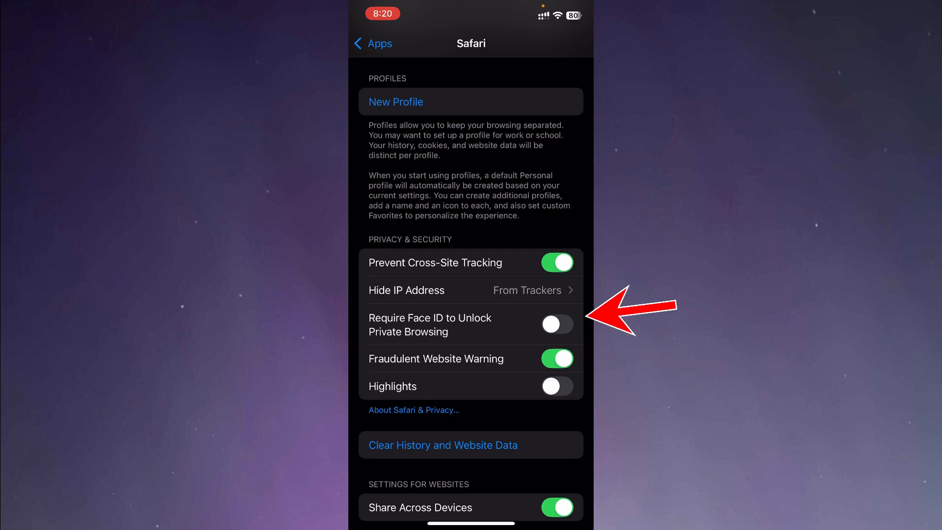
left_click(555, 324)
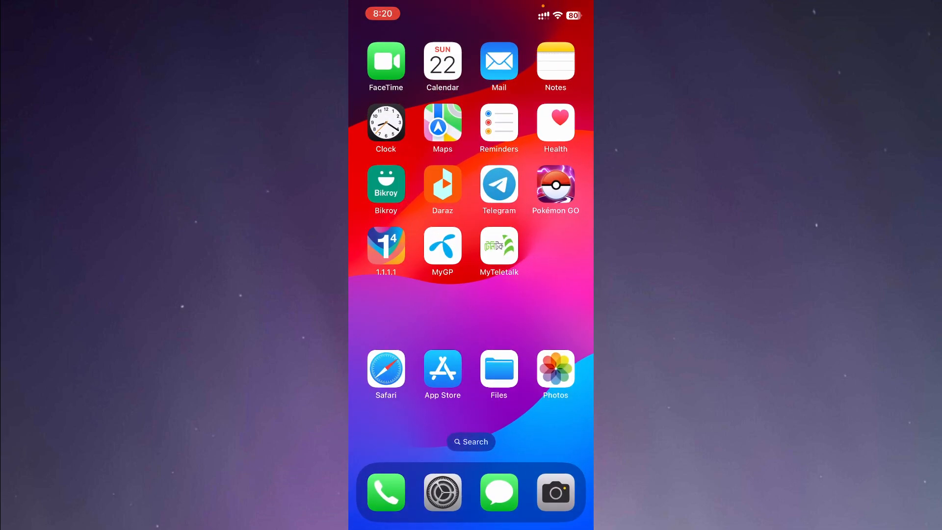
- Reopen Safari, go to the locked Private tab group and unlock it with Face ID
left_click(384, 371)
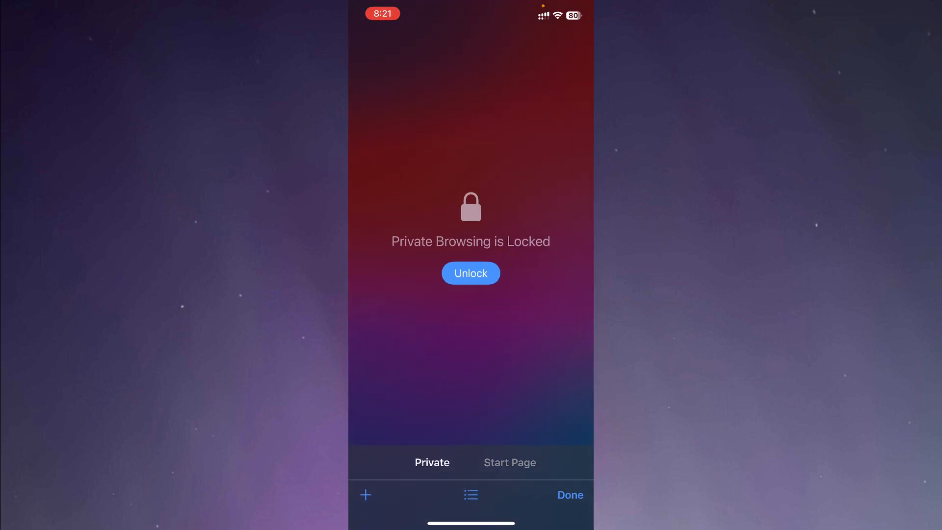
left_click(469, 273)
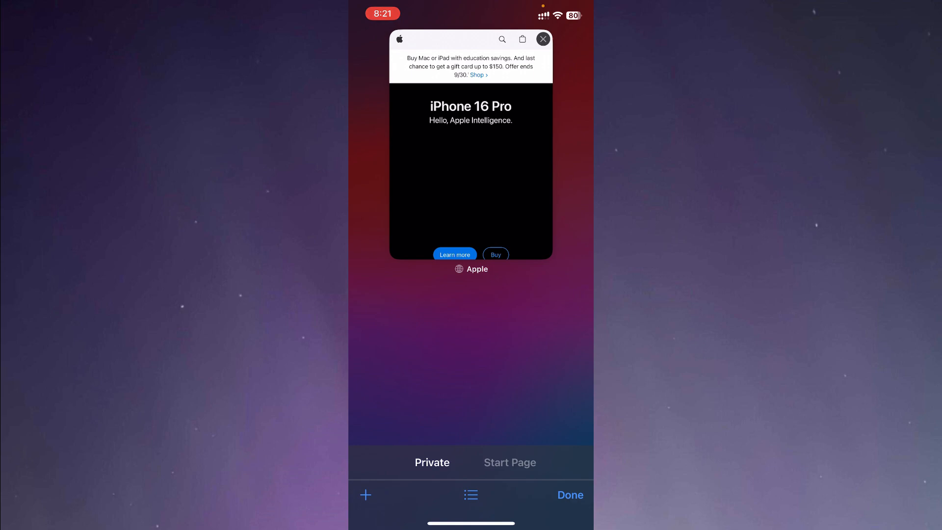
left_click(509, 462)
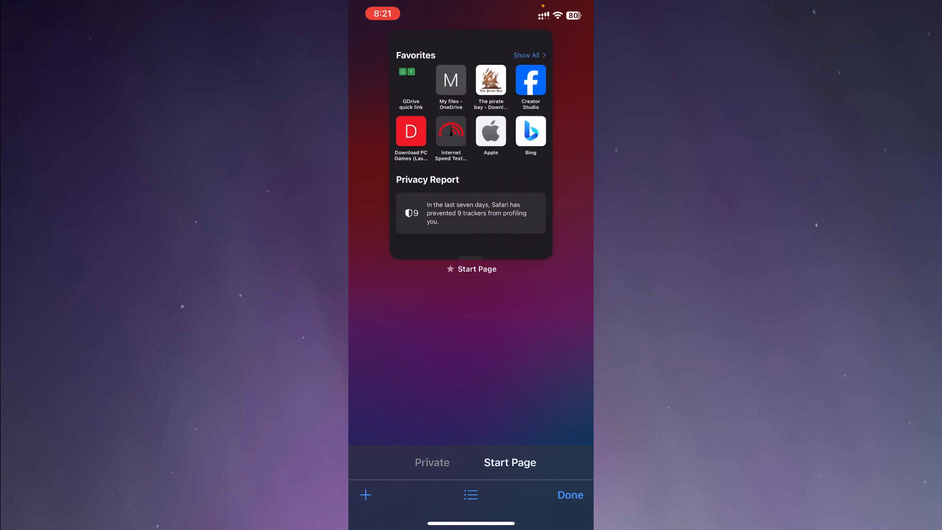
left_click(432, 462)
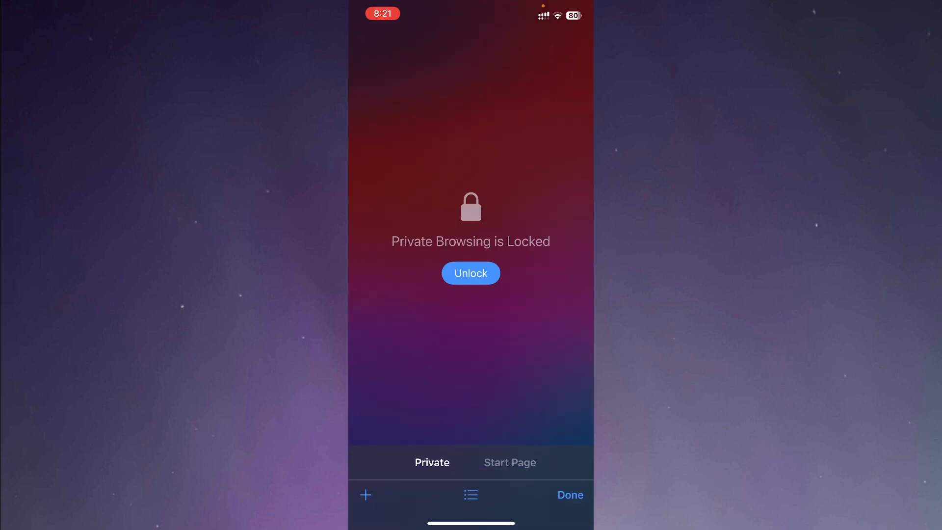
left_click(470, 272)
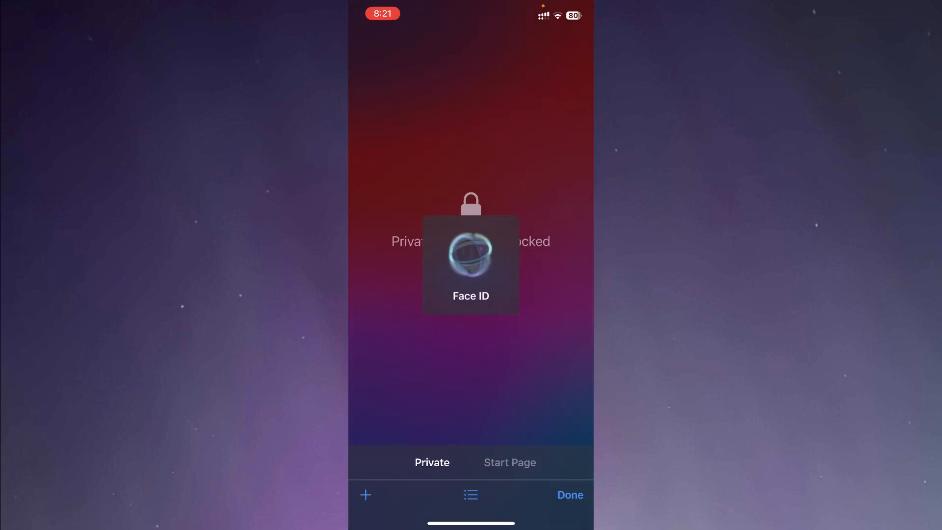